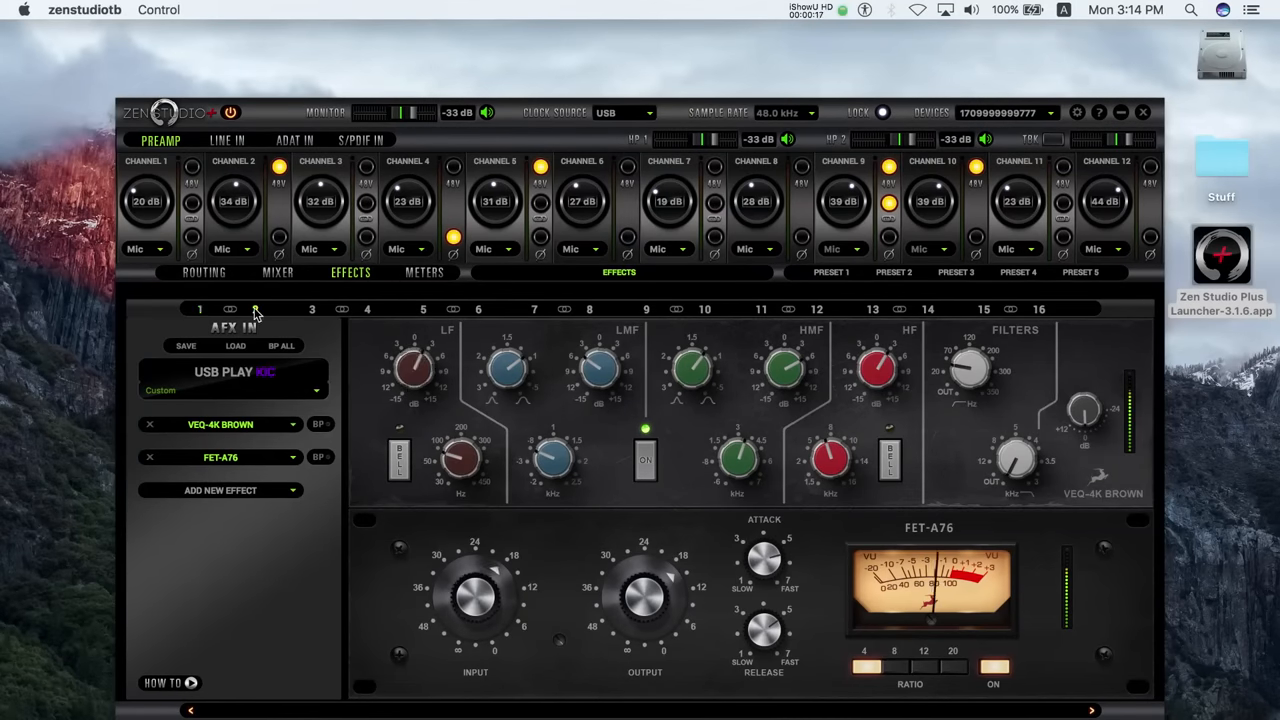
# Cycle through the BAE-1073/FET-A76 preset to the Guitar Amp into Guitar Cabinet preset
pyautogui.click(254, 308)
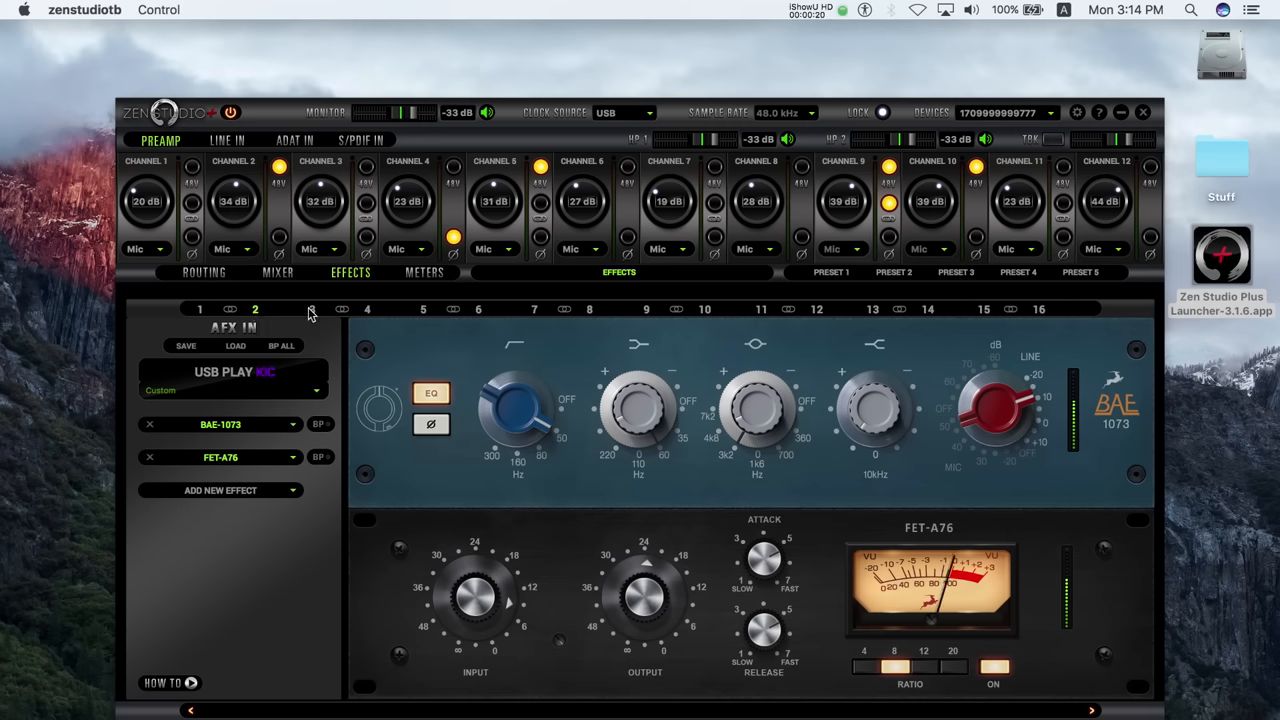
pyautogui.click(312, 308)
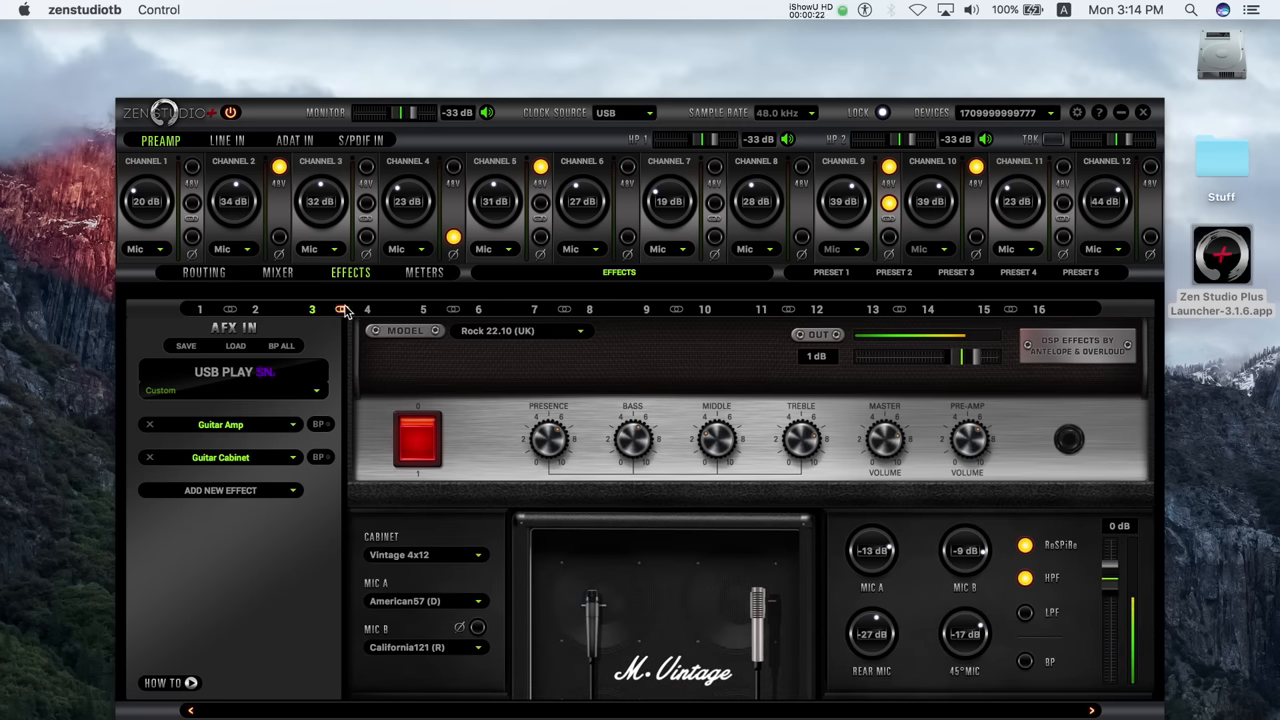